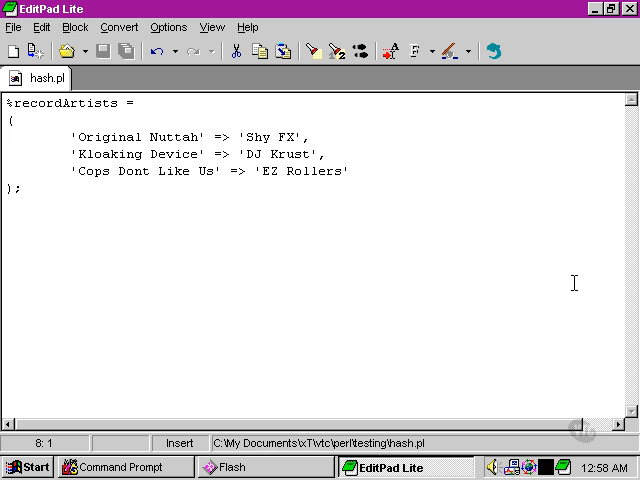
Step: Add a delete $recordArtists{'Kloaking Device'} statement below the hash
left_click(10, 226)
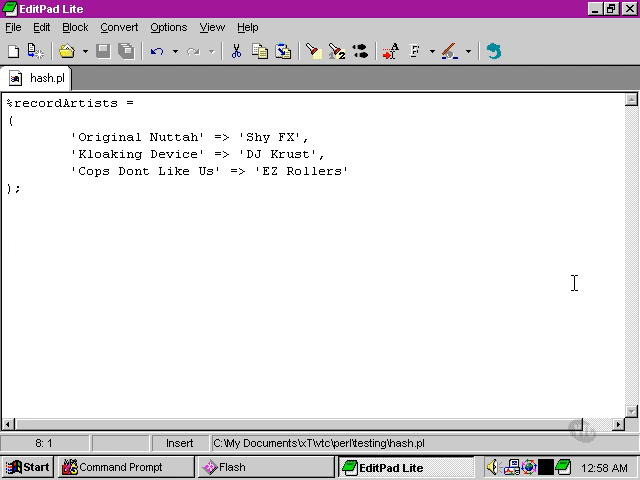
type("delete")
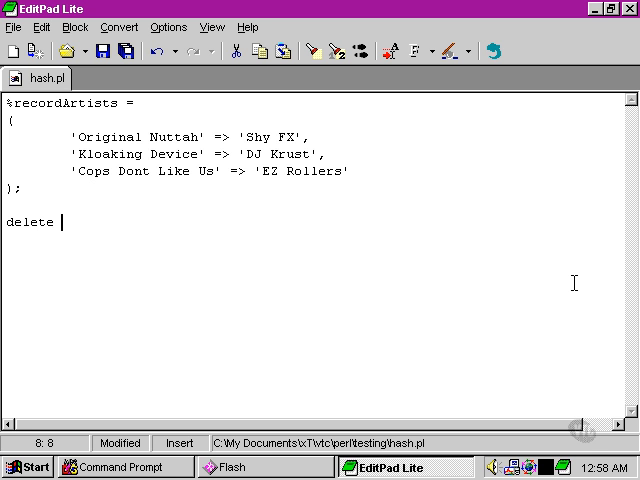
type("$recordArtists")
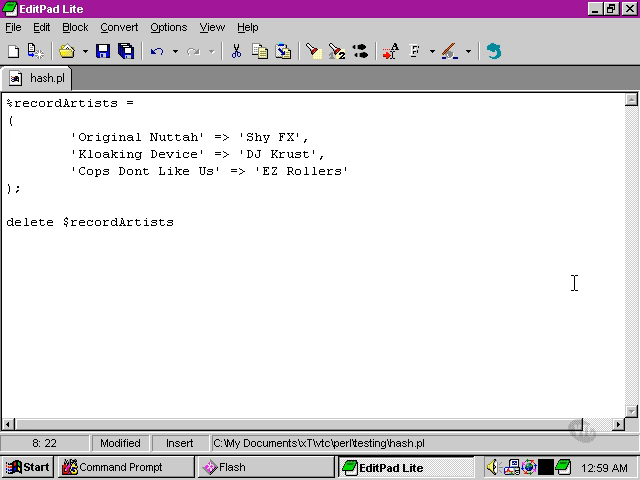
type("(")
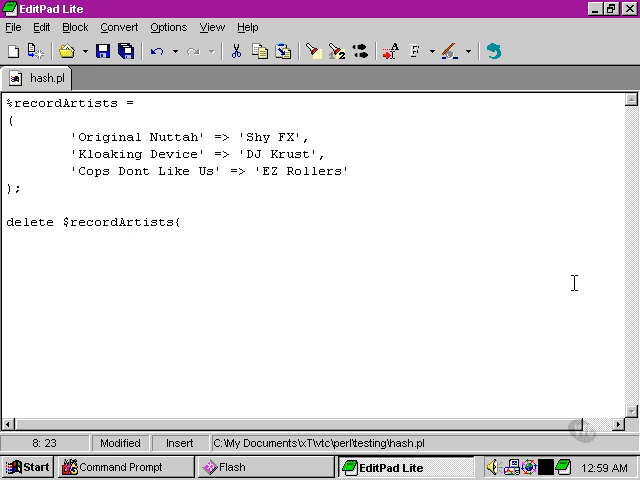
type("(")
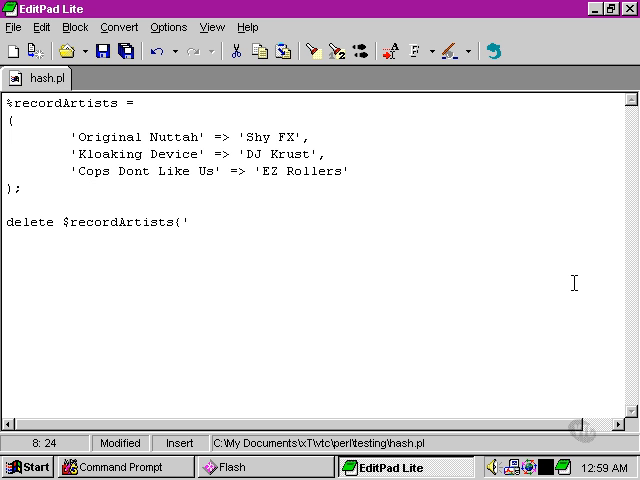
type("Kloaking Device")
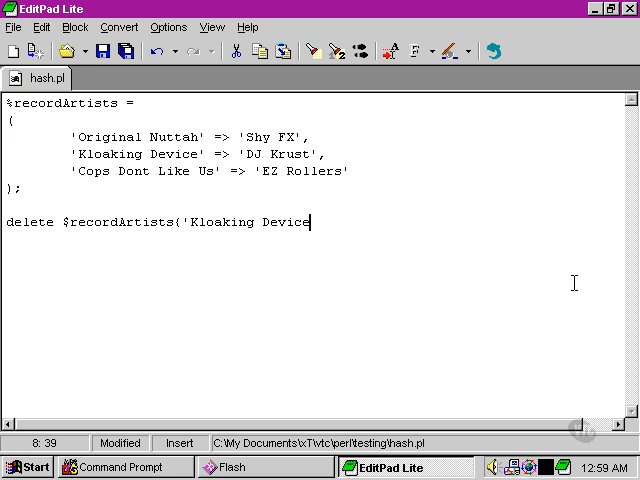
type("');")
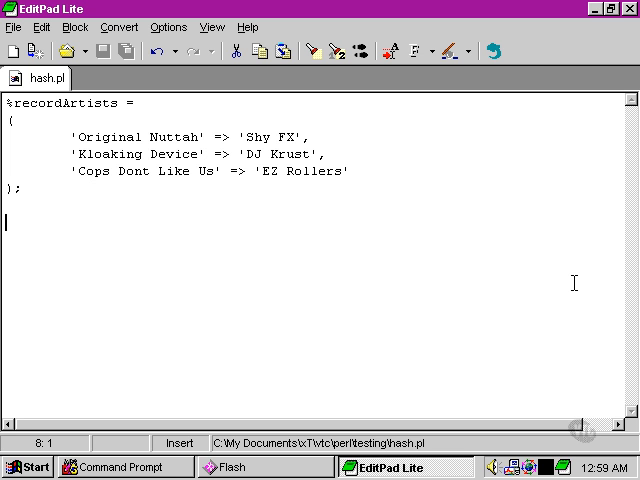
type("@artists =")
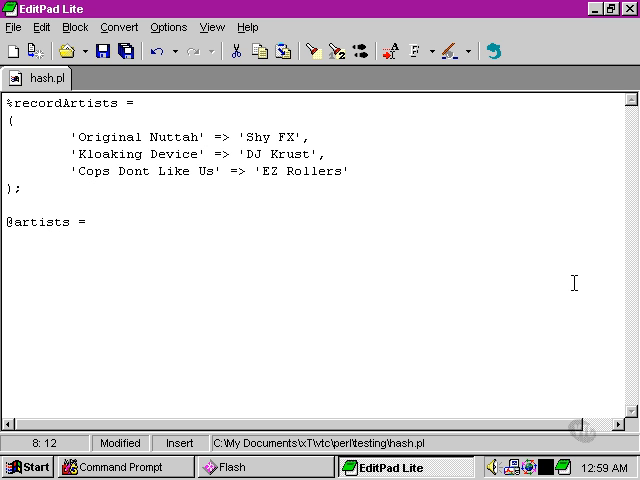
type("valu")
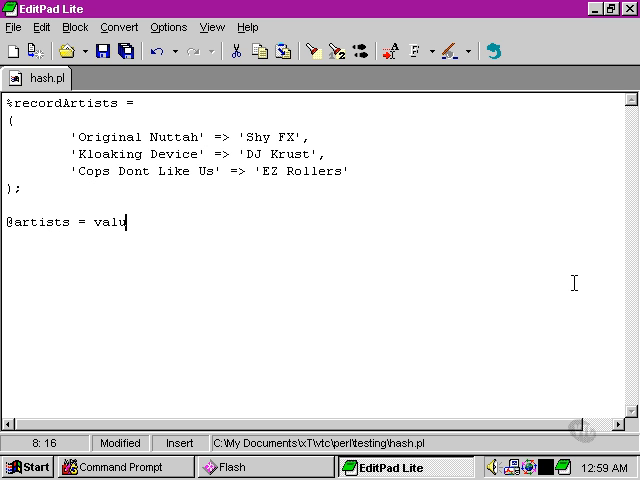
type("es")
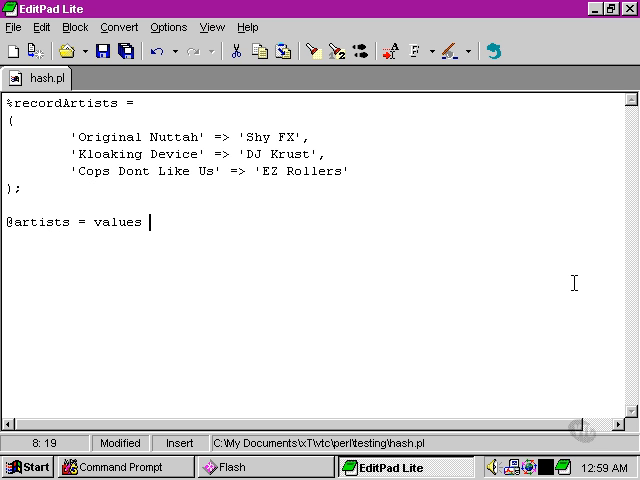
type("(")
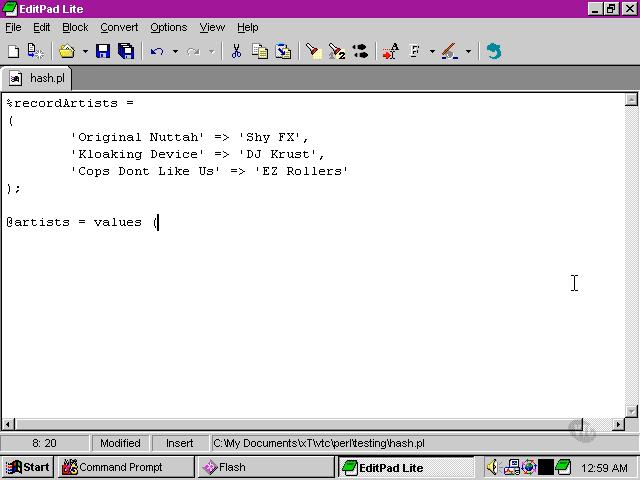
type("%recor")
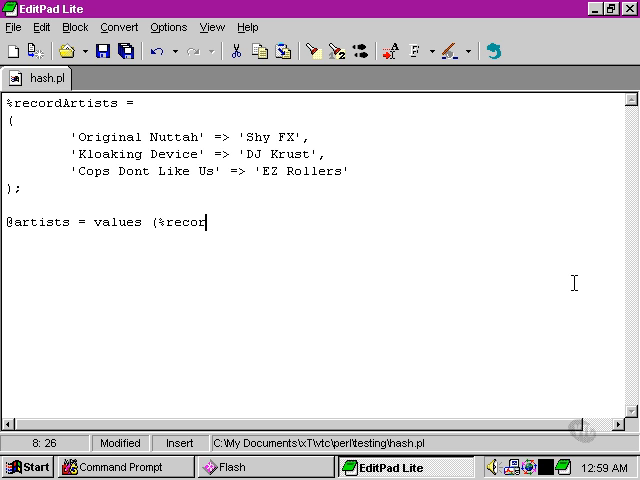
type("dArtists);")
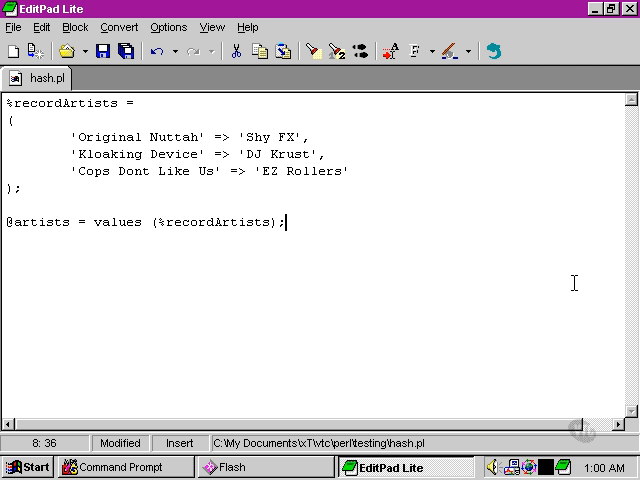
type("print")
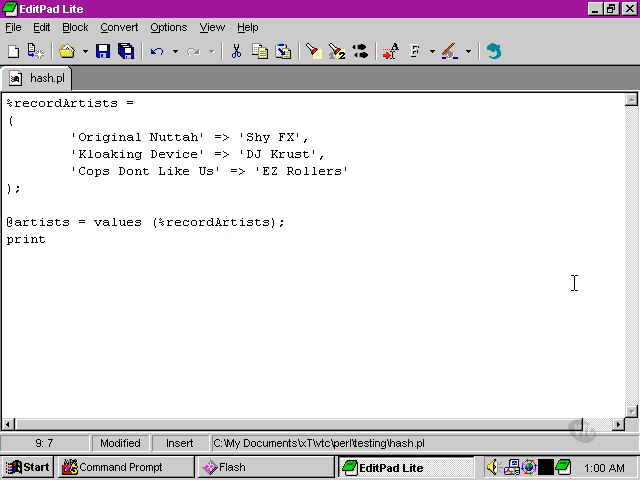
type("@artis")
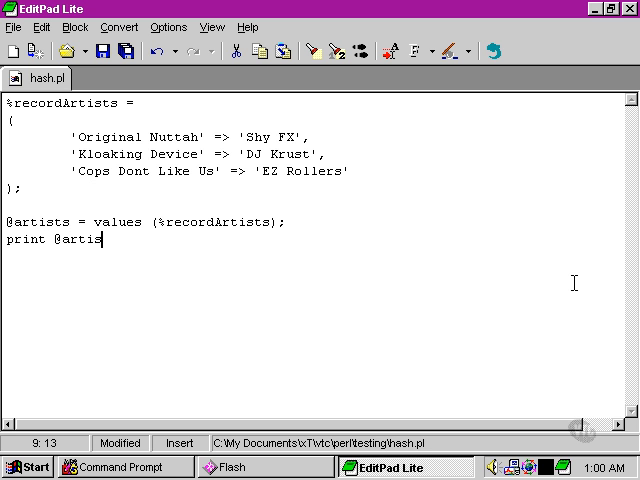
type("ts)")
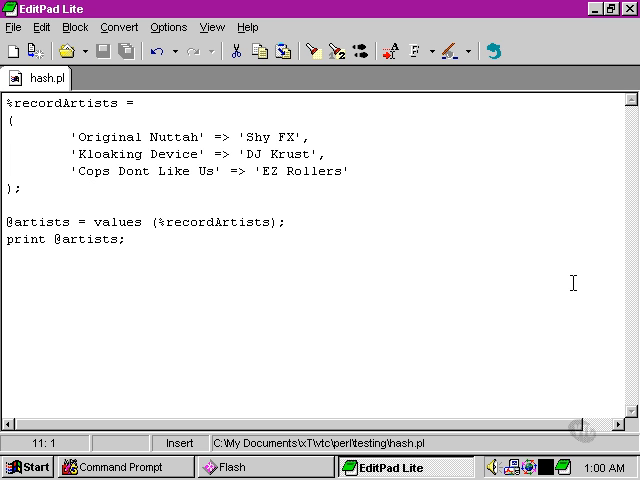
Step: Run hash.pl in Command Prompt, see DJ KrustEZ RollersShy FX, and return to the editor
left_click(124, 466)
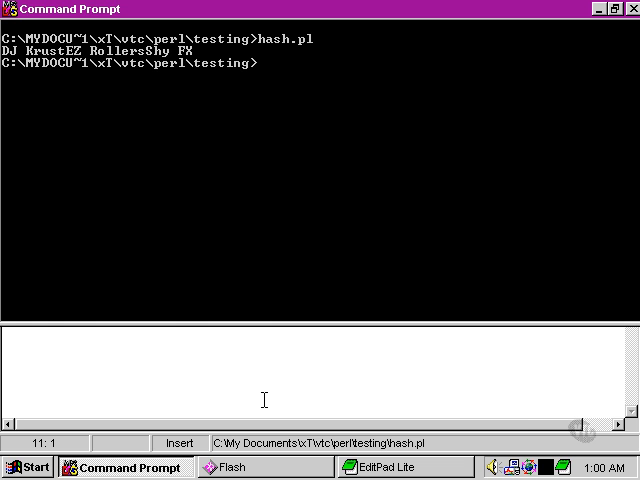
left_click(404, 466)
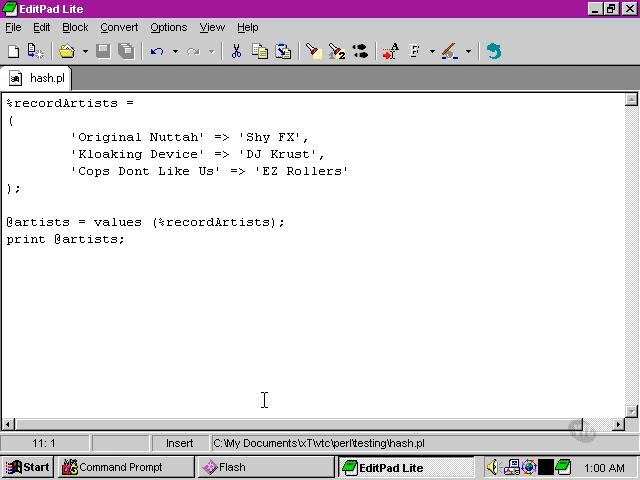
type("@records = ke")
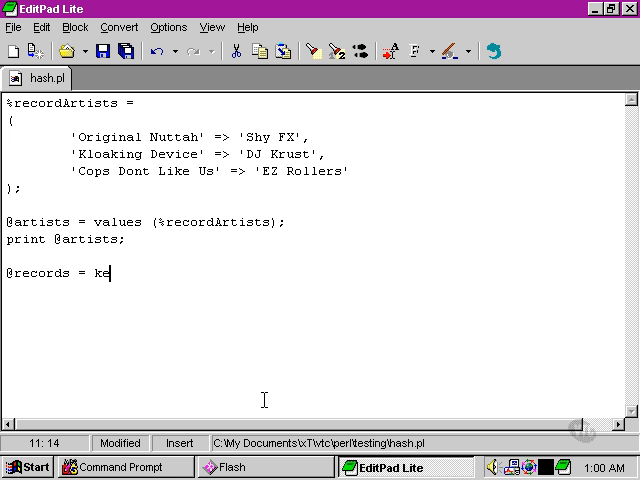
type("ys (")
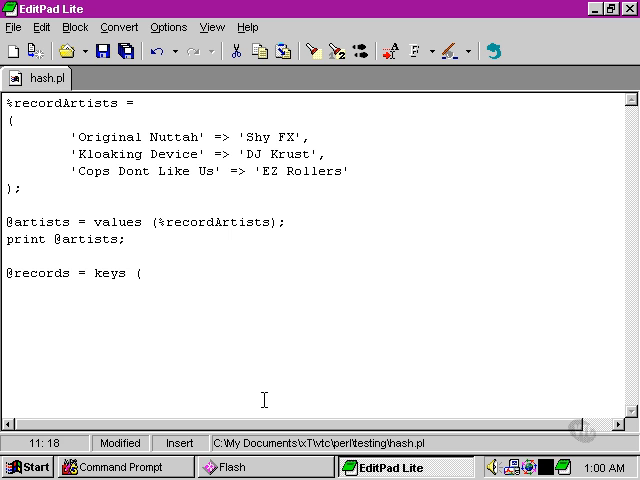
type("%")
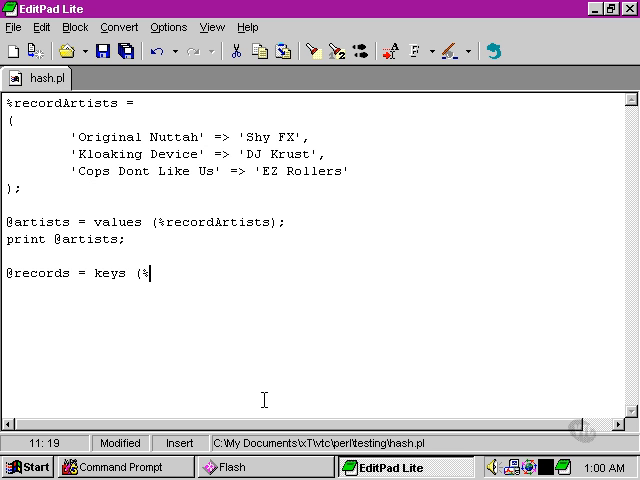
type("recordA")
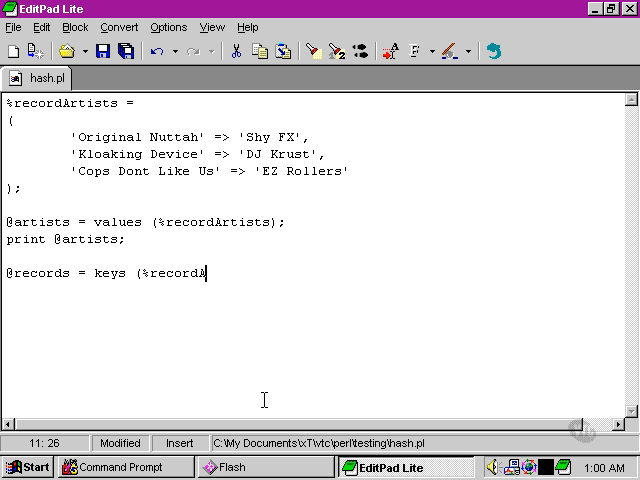
type("rtists);")
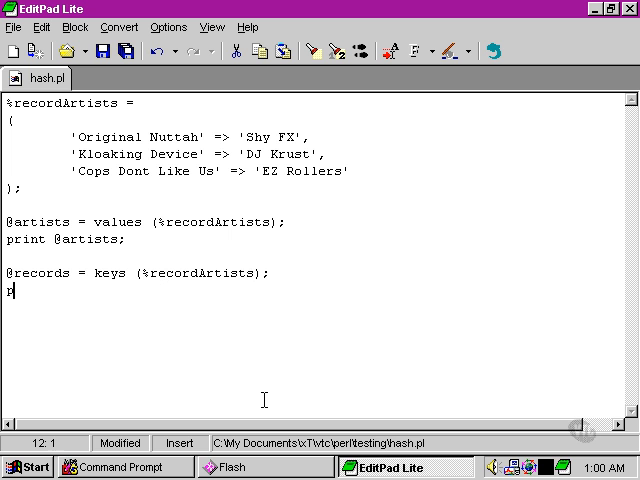
type("rint @keys;")
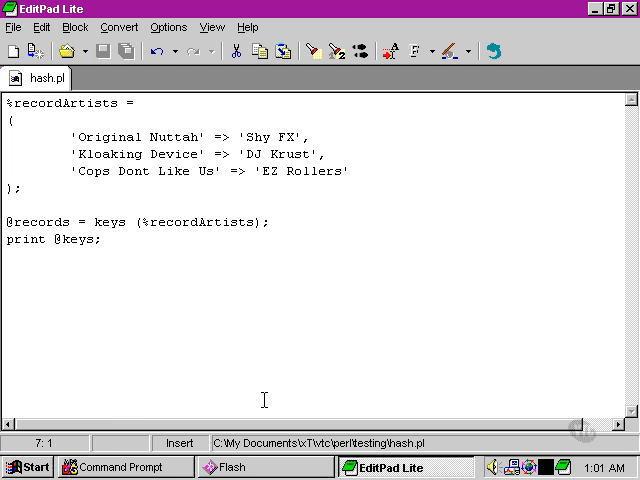
double_click(76, 240)
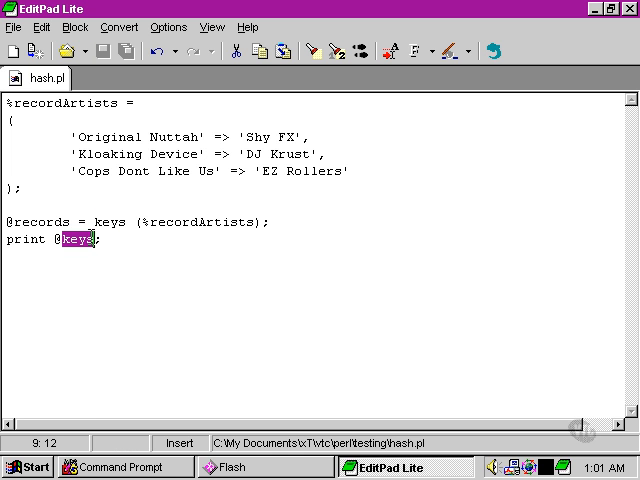
type("records")
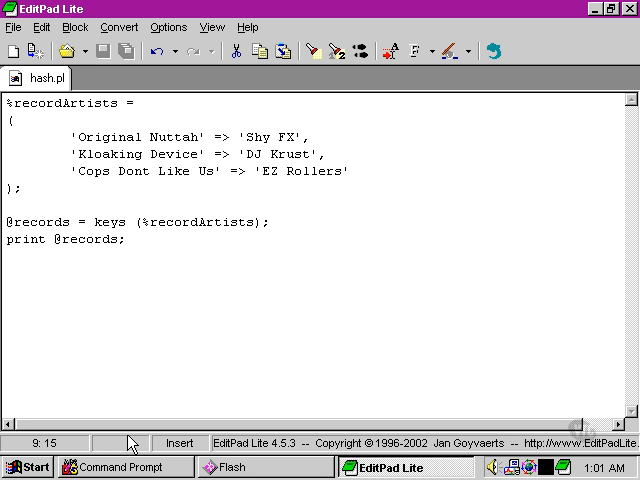
left_click(110, 466)
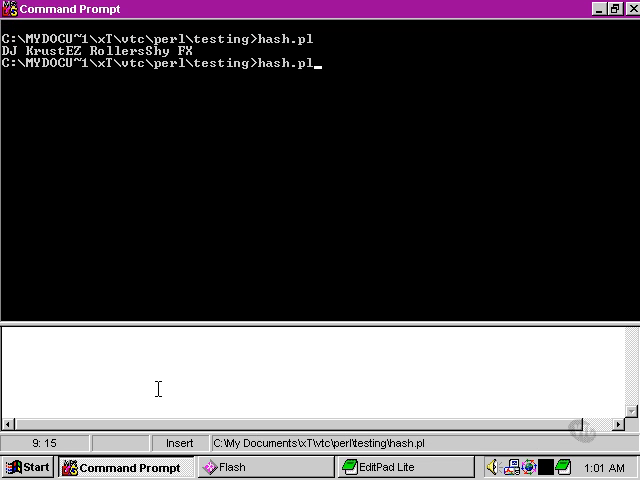